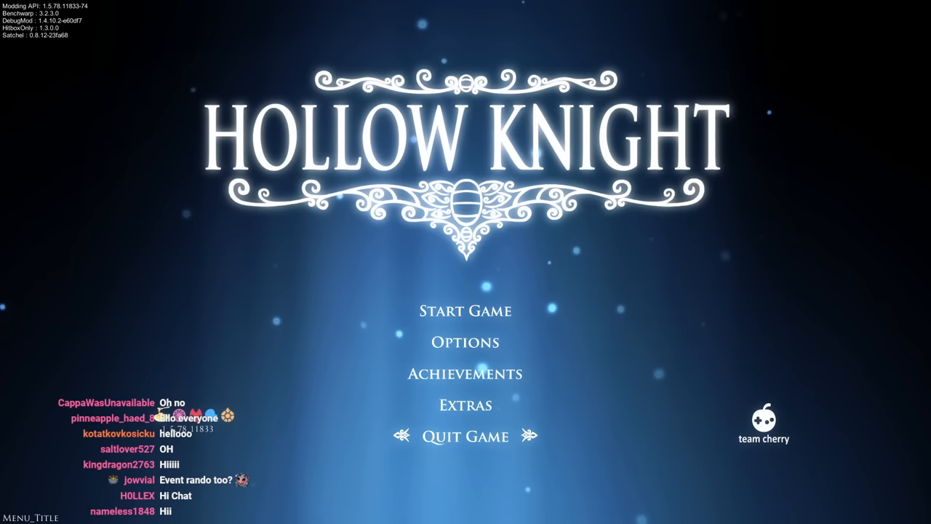
left_click(465, 311)
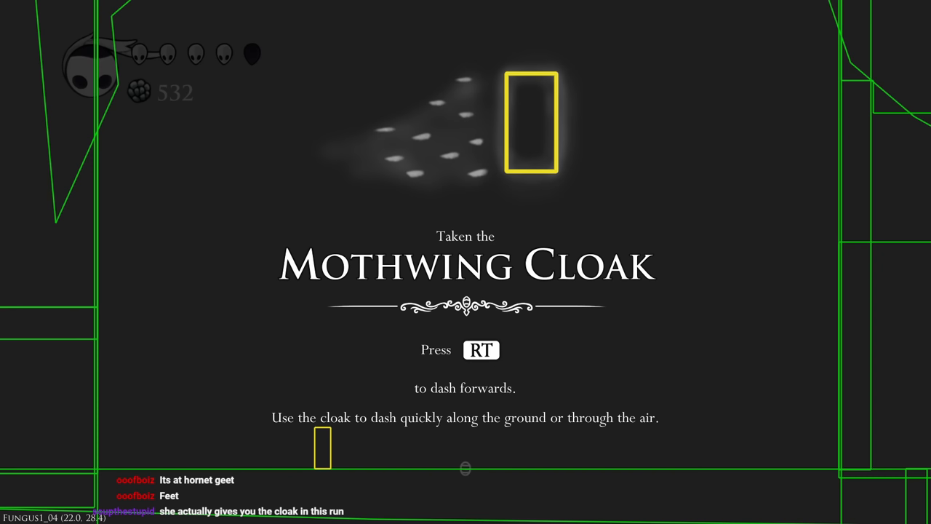
key("RT")
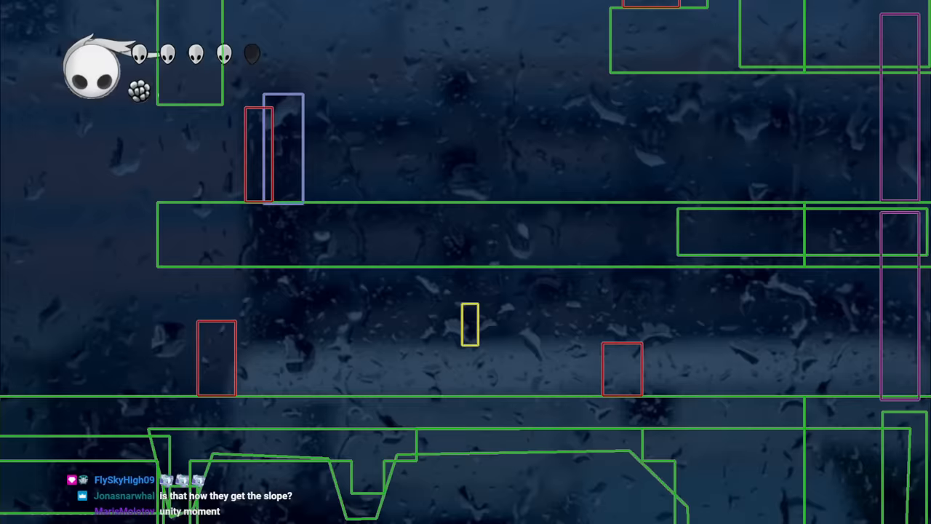
scroll("right", 3)
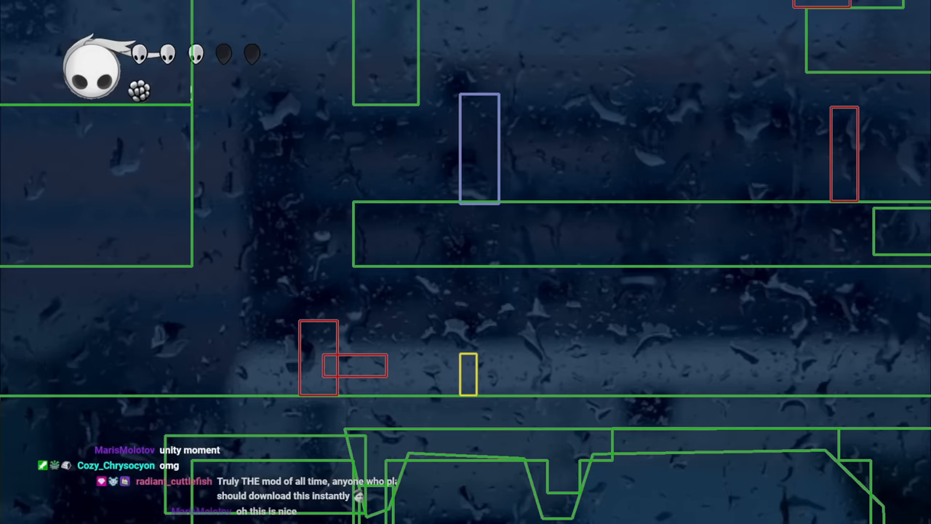